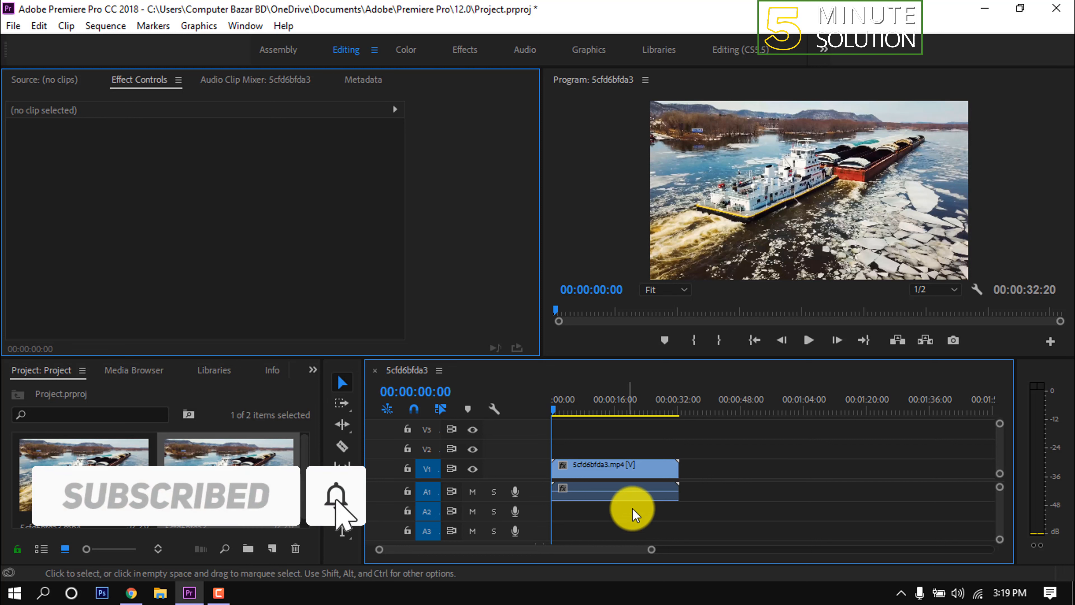
- Park the playhead at 5 s and bring up the Effects panel from the hidden-panels list
{"action": "left_click", "coordinate": [598, 399]}
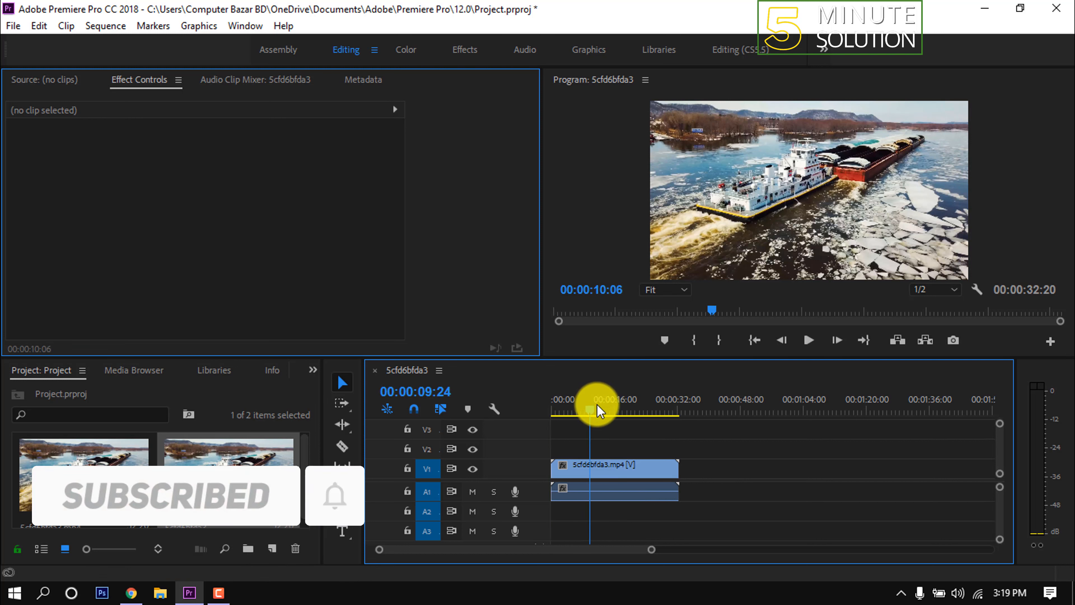
{"action": "left_click_drag", "start_coordinate": [596, 409], "coordinate": [637, 418]}
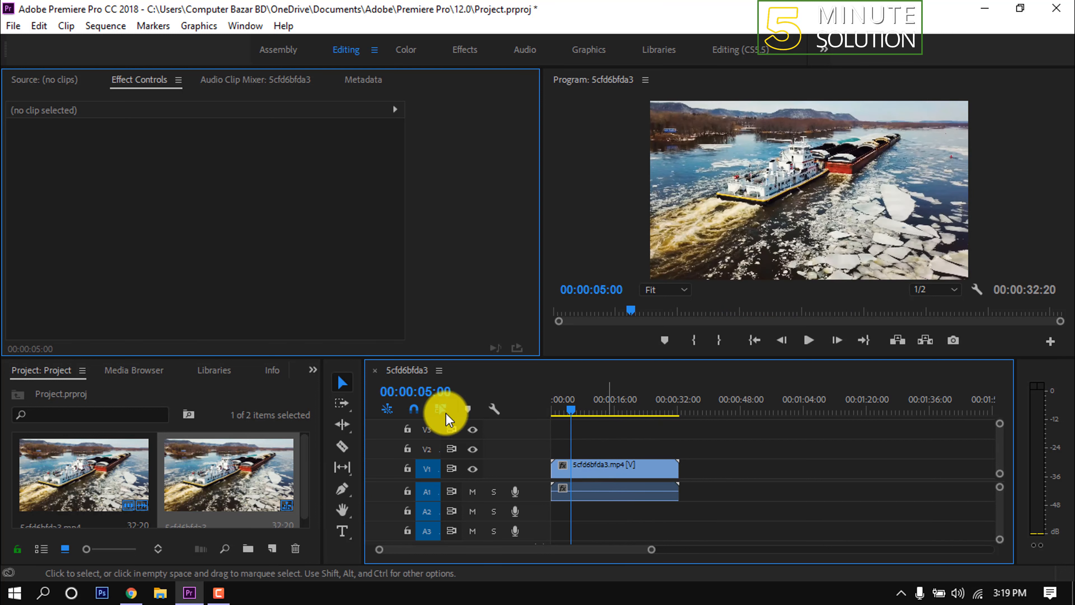
{"action": "left_click", "coordinate": [313, 370]}
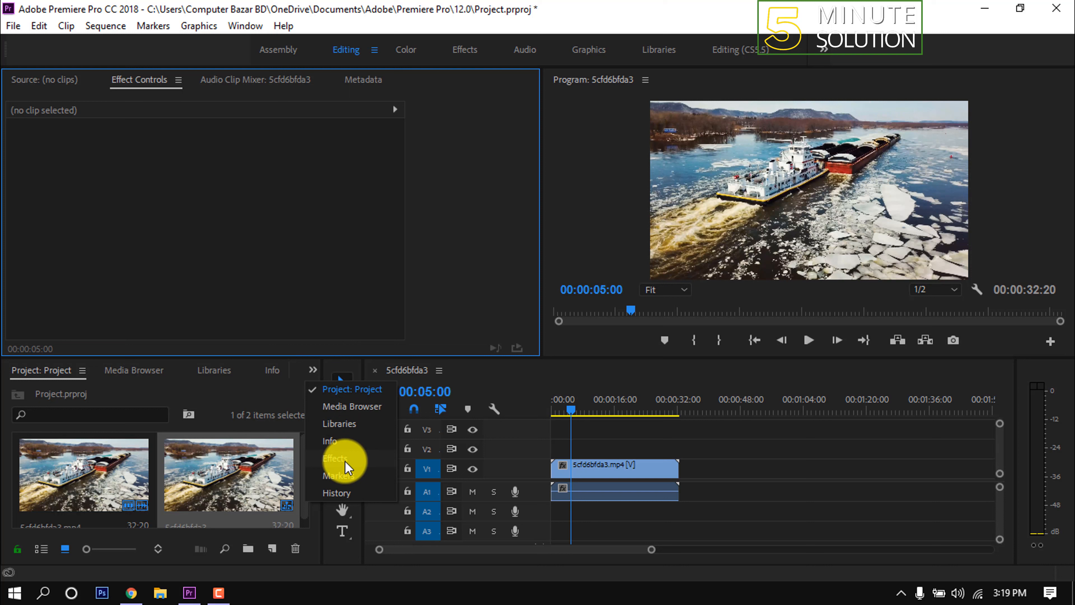
{"action": "left_click", "coordinate": [335, 458]}
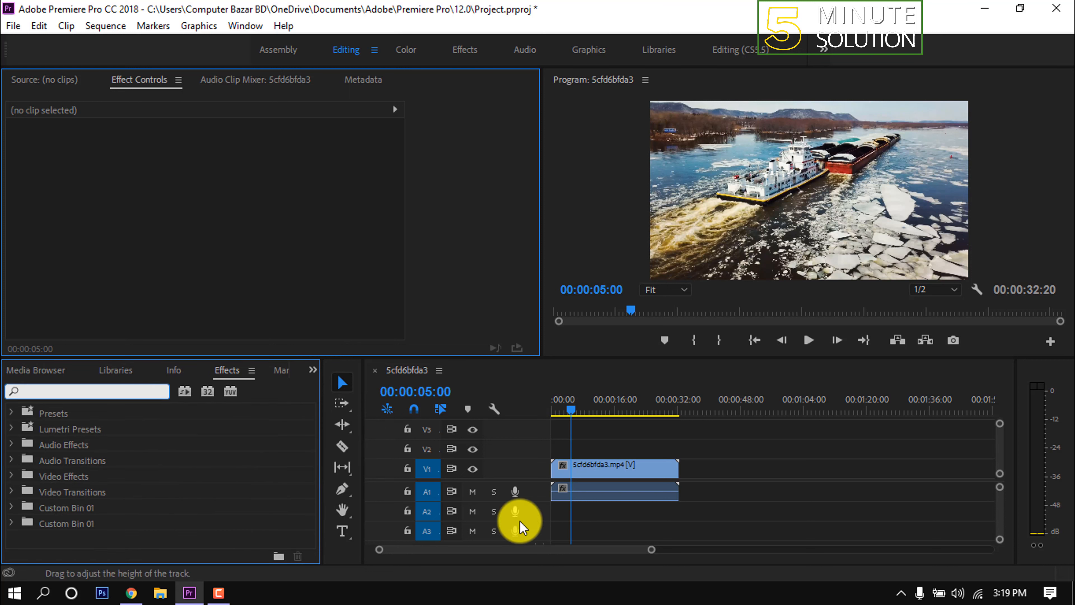
- Search 'crop' and drop the Crop effect onto the boat clip on V1
{"action": "type", "text": "crop"}
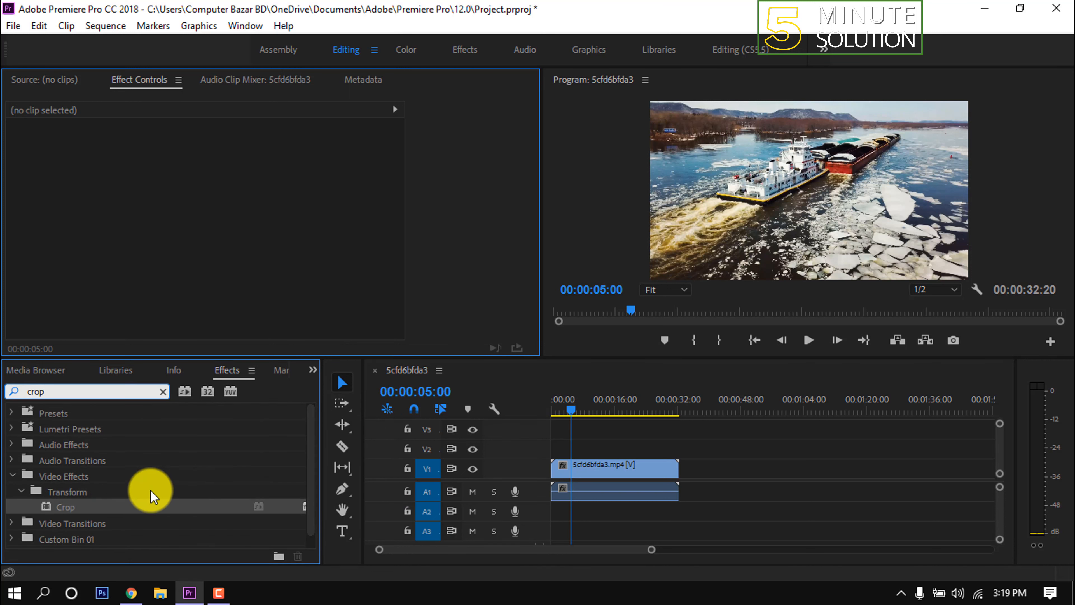
{"action": "left_click_drag", "start_coordinate": [151, 494], "coordinate": [638, 470]}
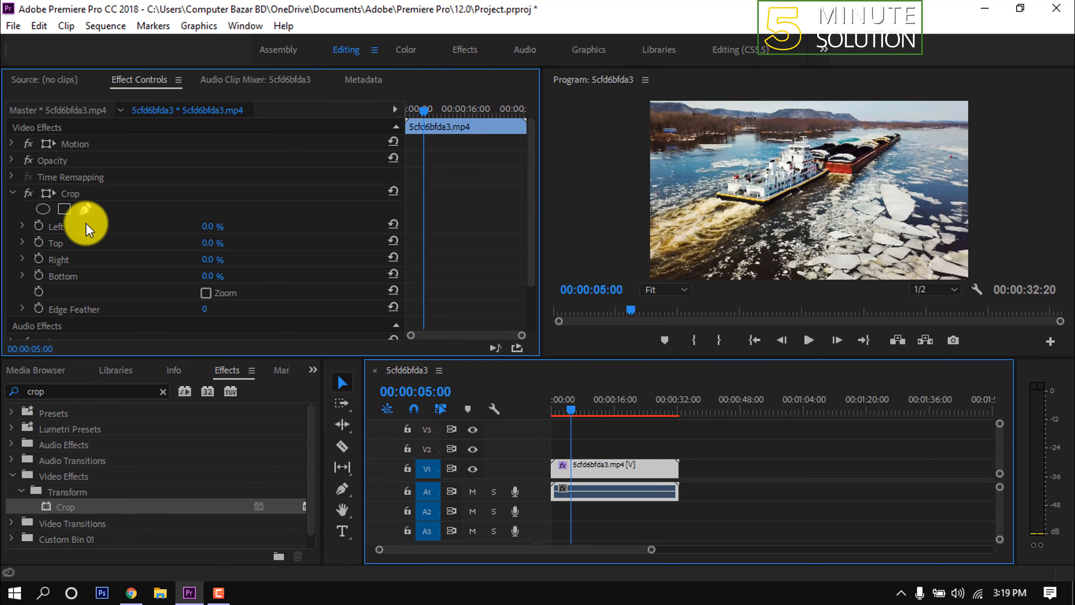
{"action": "mouse_move", "coordinate": [61, 257]}
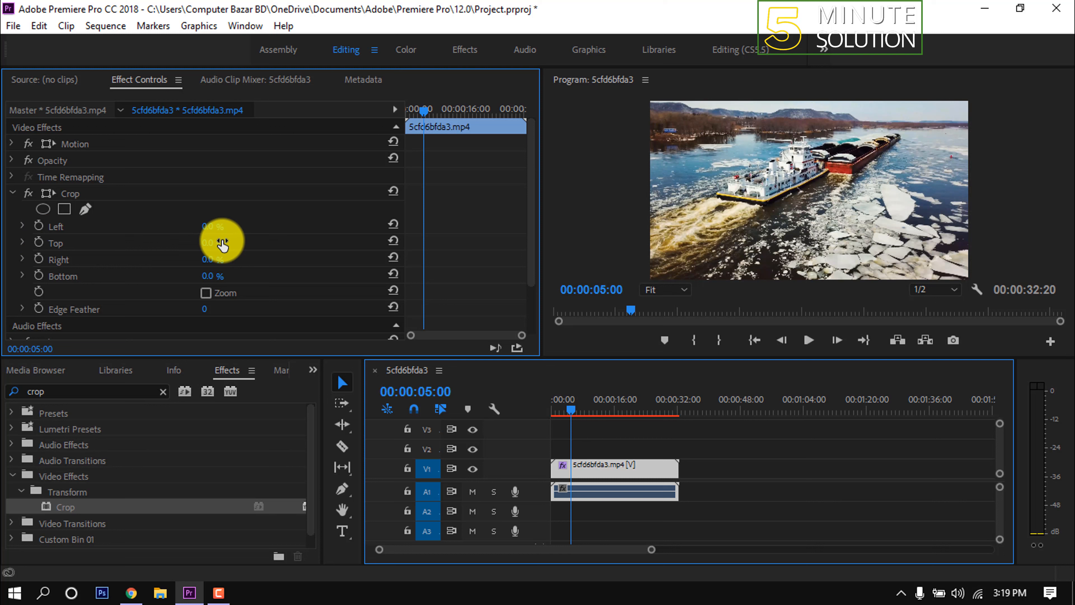
- Enter 10 as the Crop effect's Top value in Effect Controls
{"action": "type", "text": "10"}
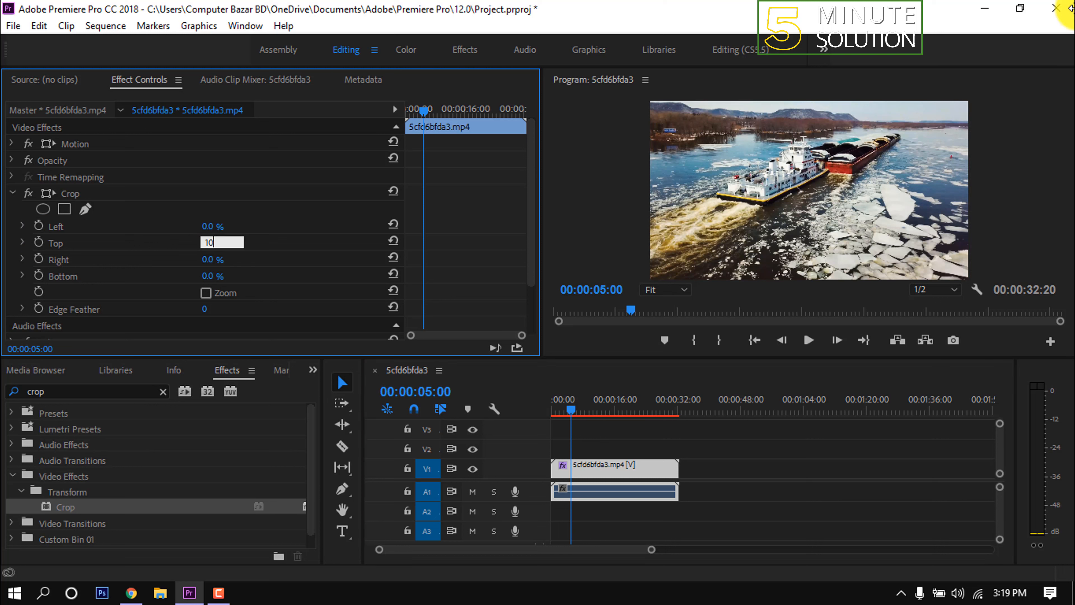